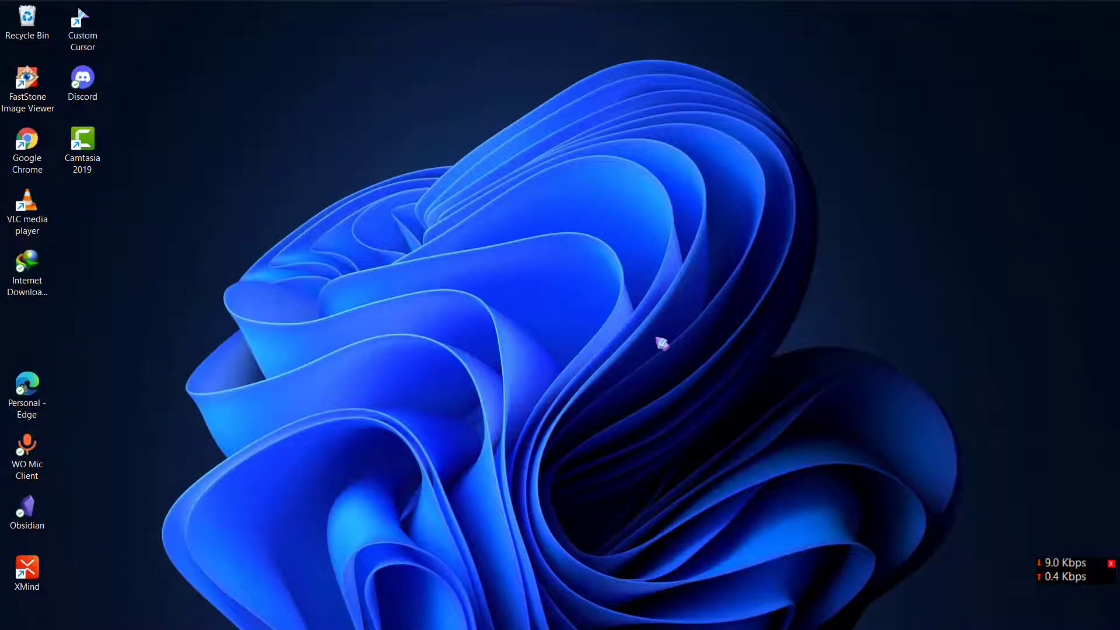
mouse_move(612, 309)
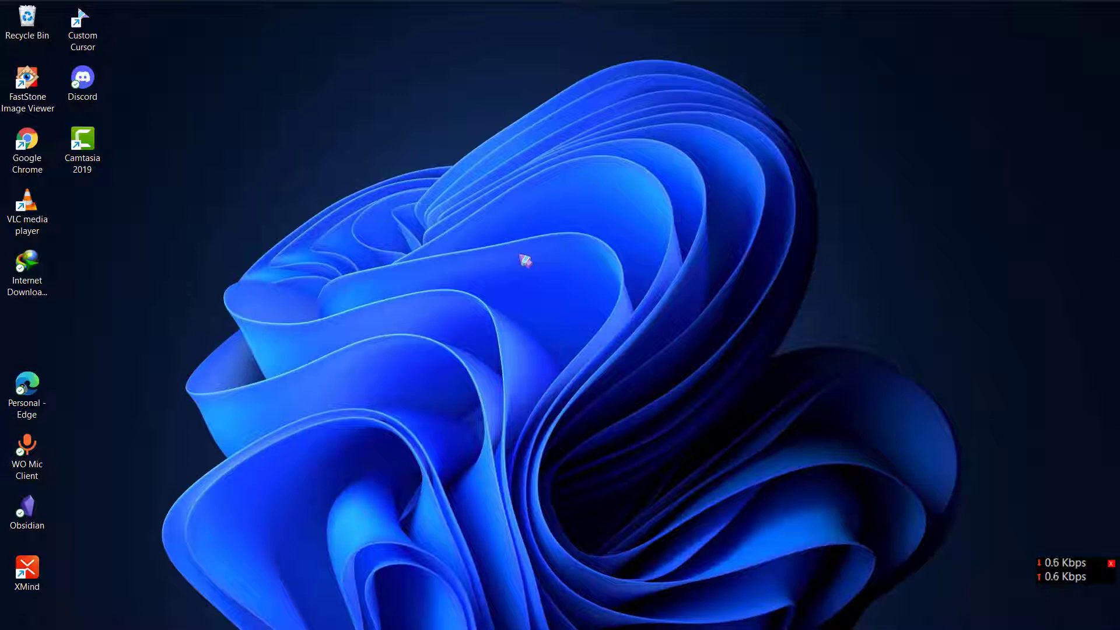
mouse_move(316, 165)
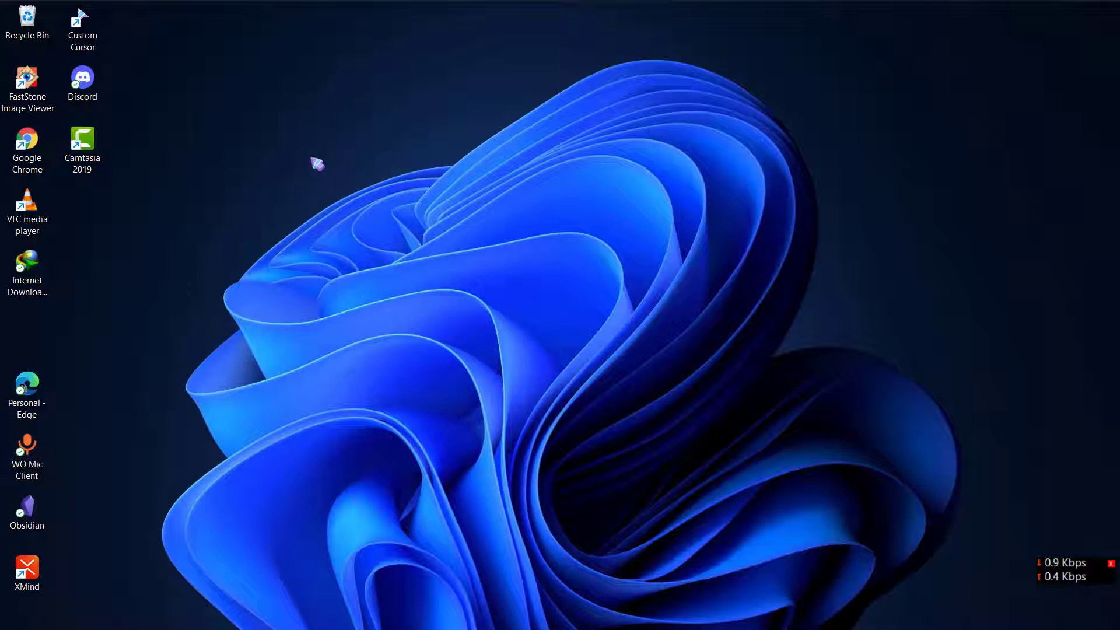
mouse_move(255, 115)
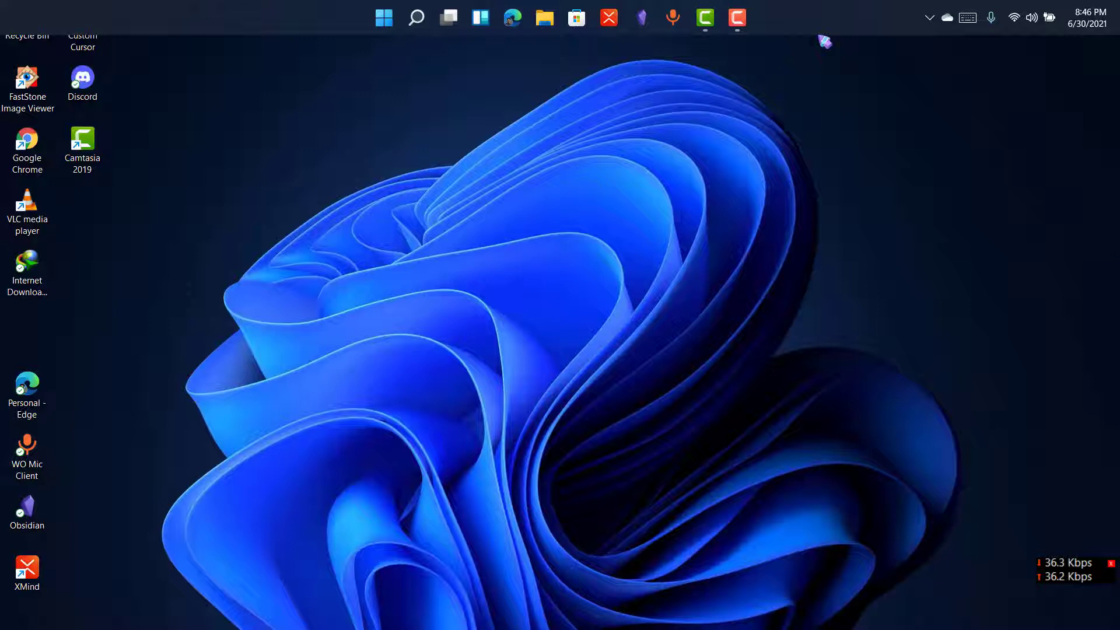
mouse_move(782, 28)
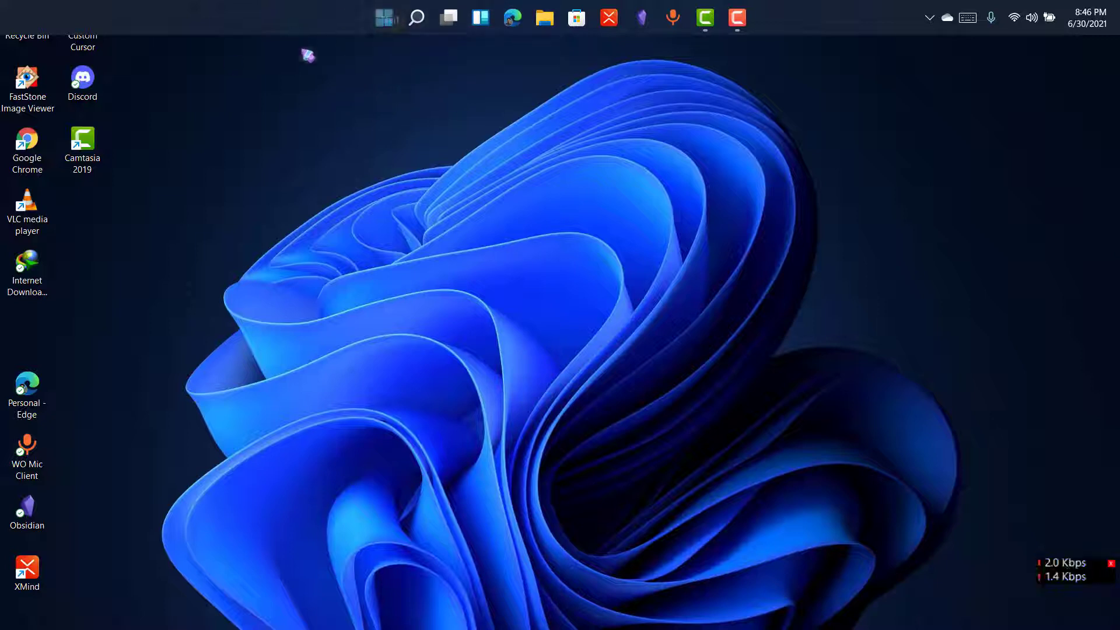
mouse_move(385, 17)
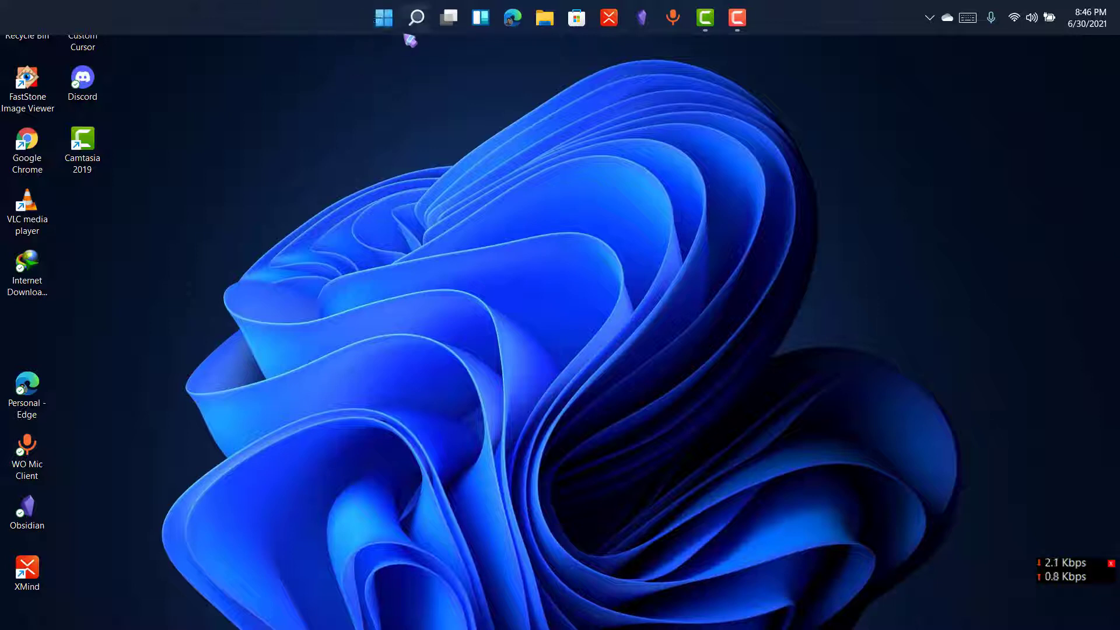
Step: Search the Start menu for "registry" to launch Registry Editor
left_click(383, 18)
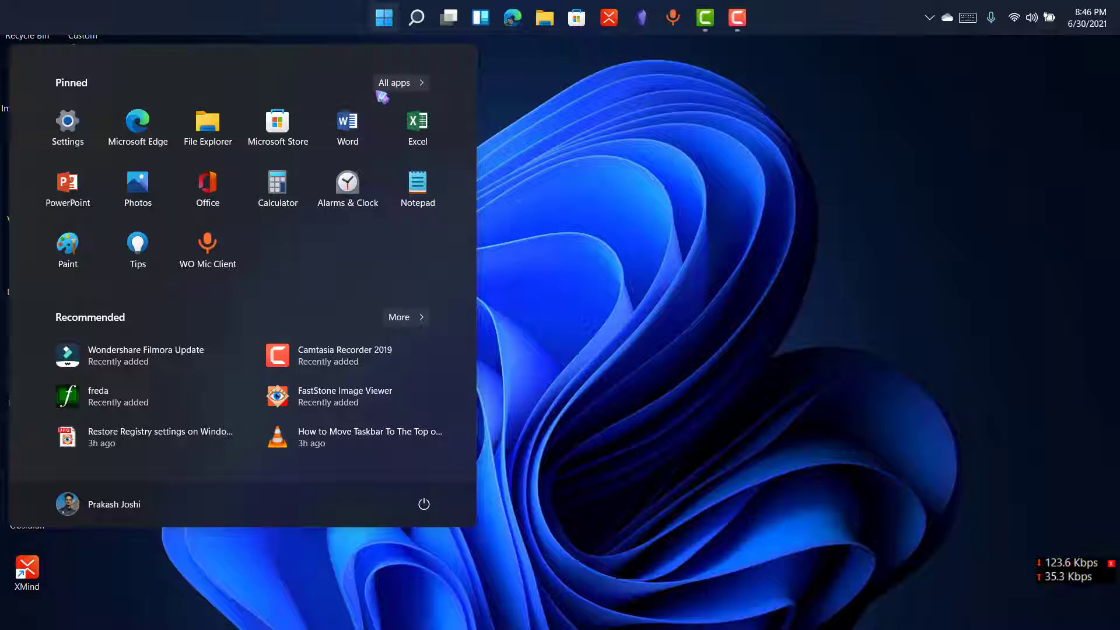
type("registr")
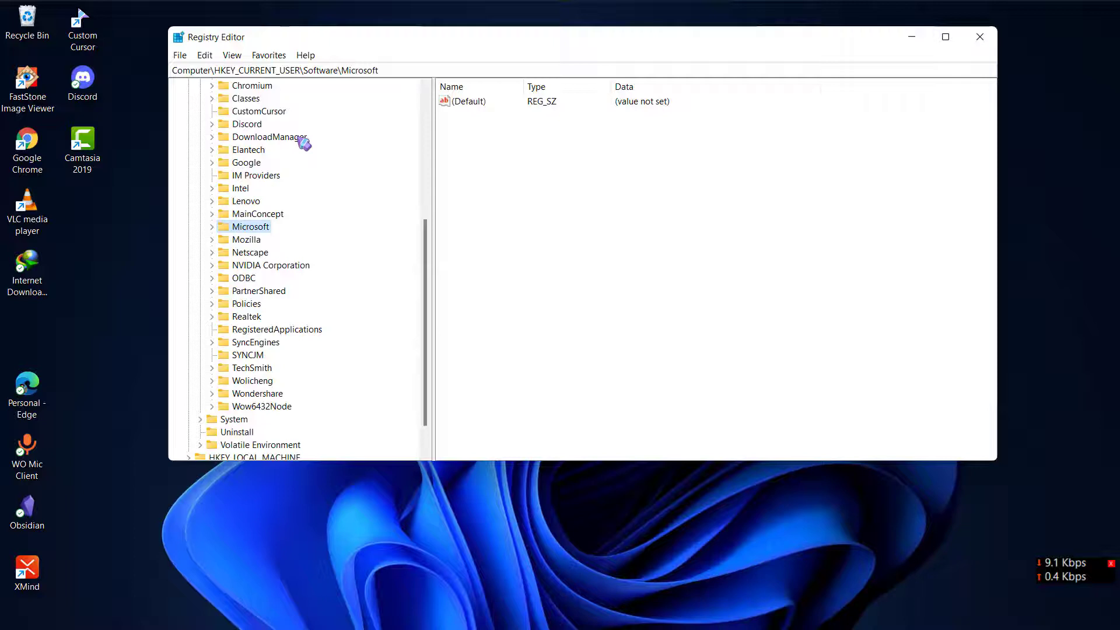
Step: Expand Microsoft and select the CurrentVersion\Explorer key to list its values
left_click(285, 70)
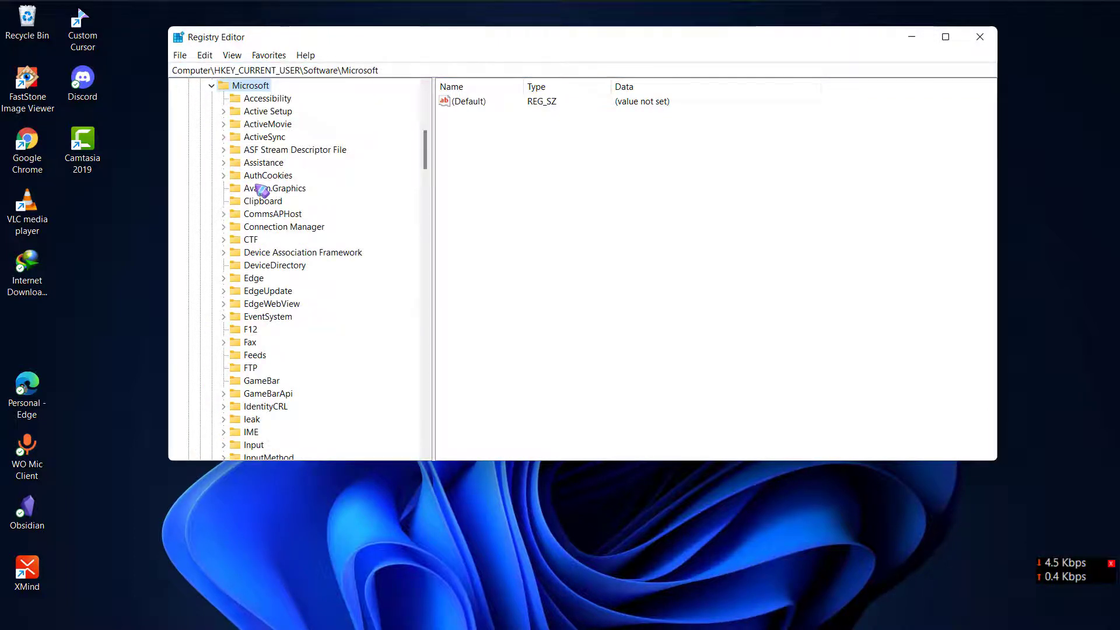
scroll("down", 3)
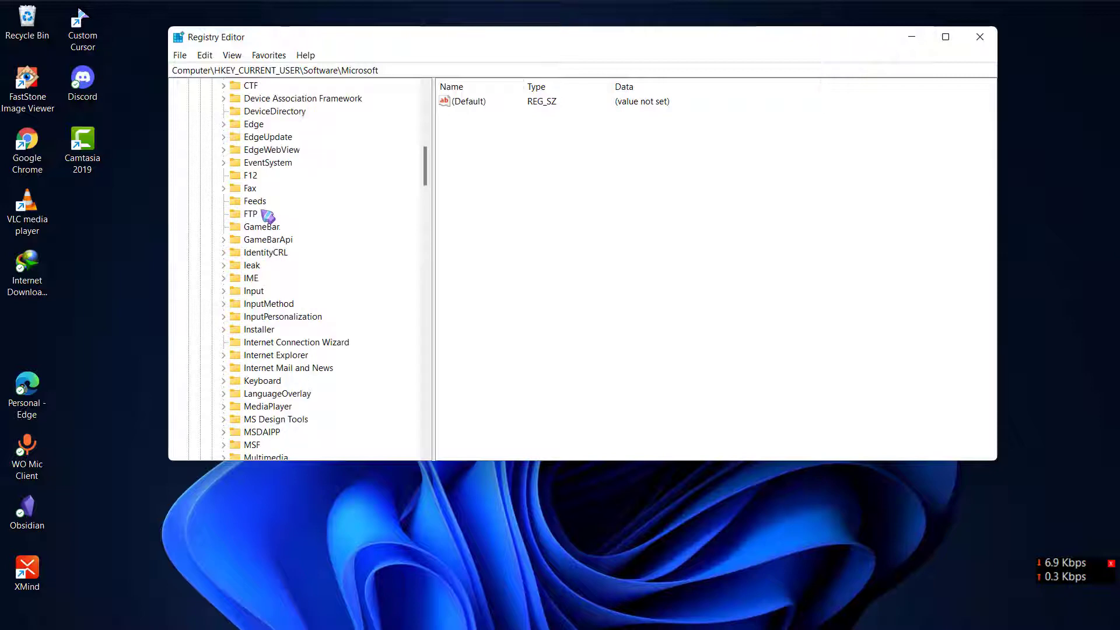
scroll("up", 3)
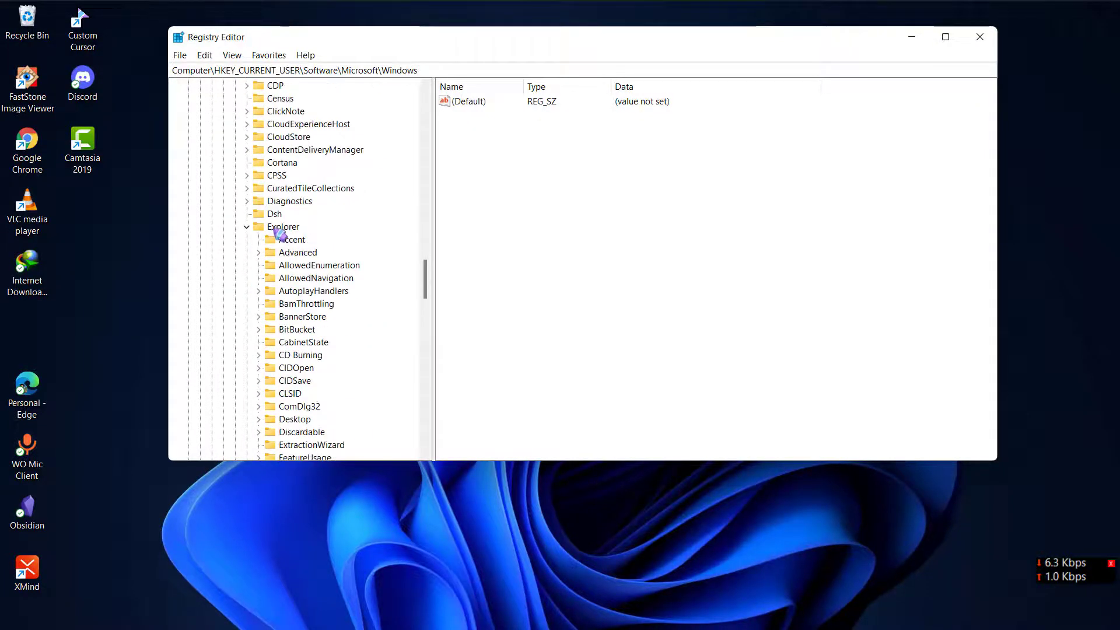
left_click(284, 226)
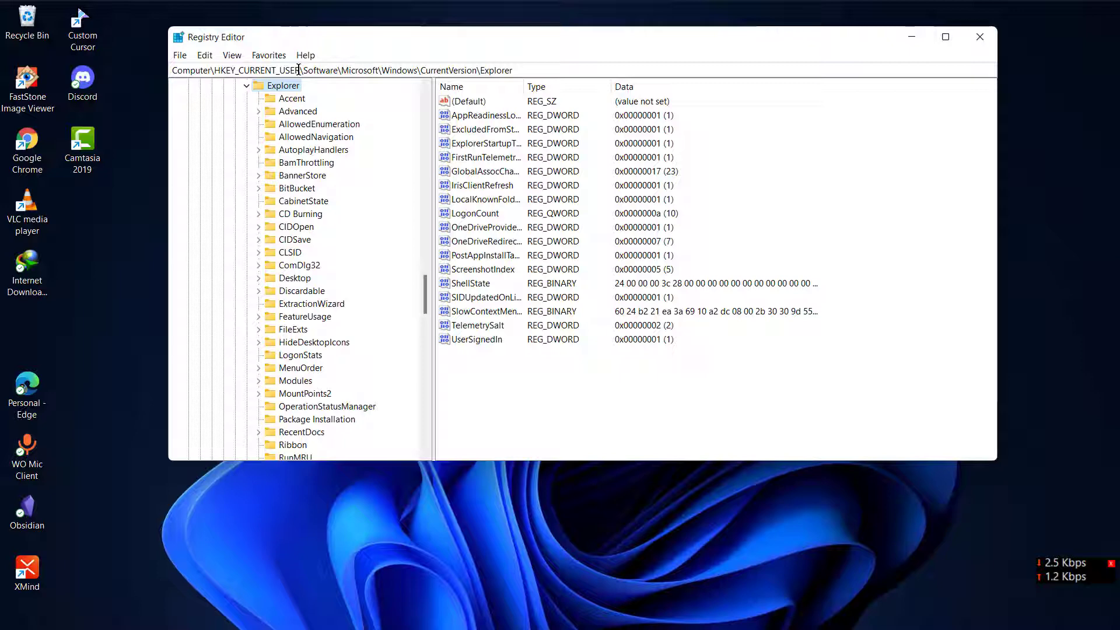
mouse_move(354, 127)
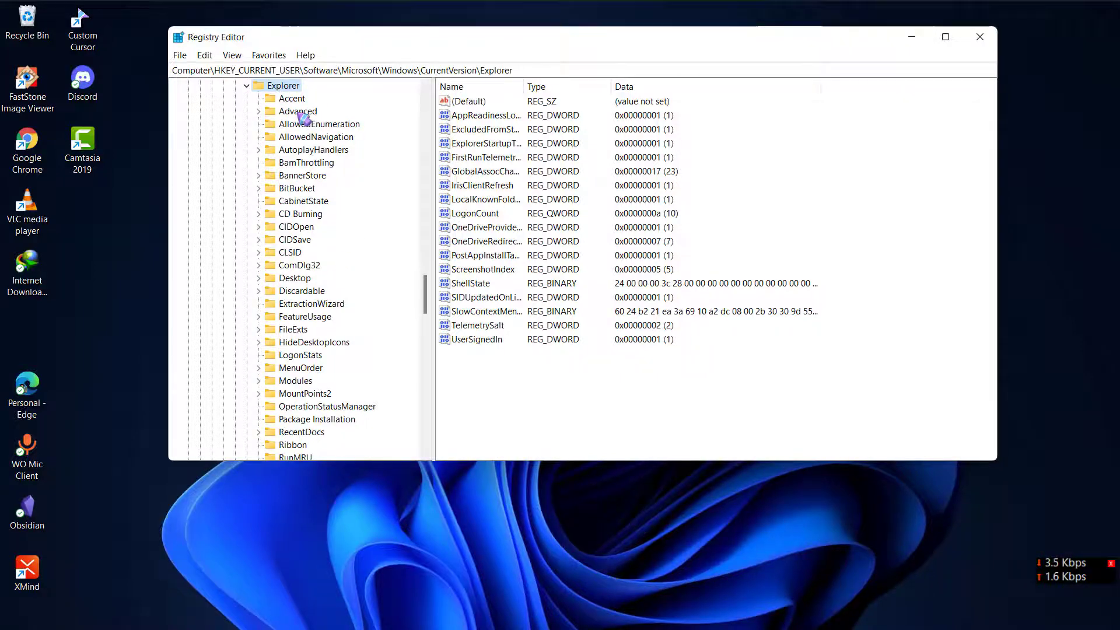
Step: Select the Explorer\Advanced key and look through its values
left_click(298, 111)
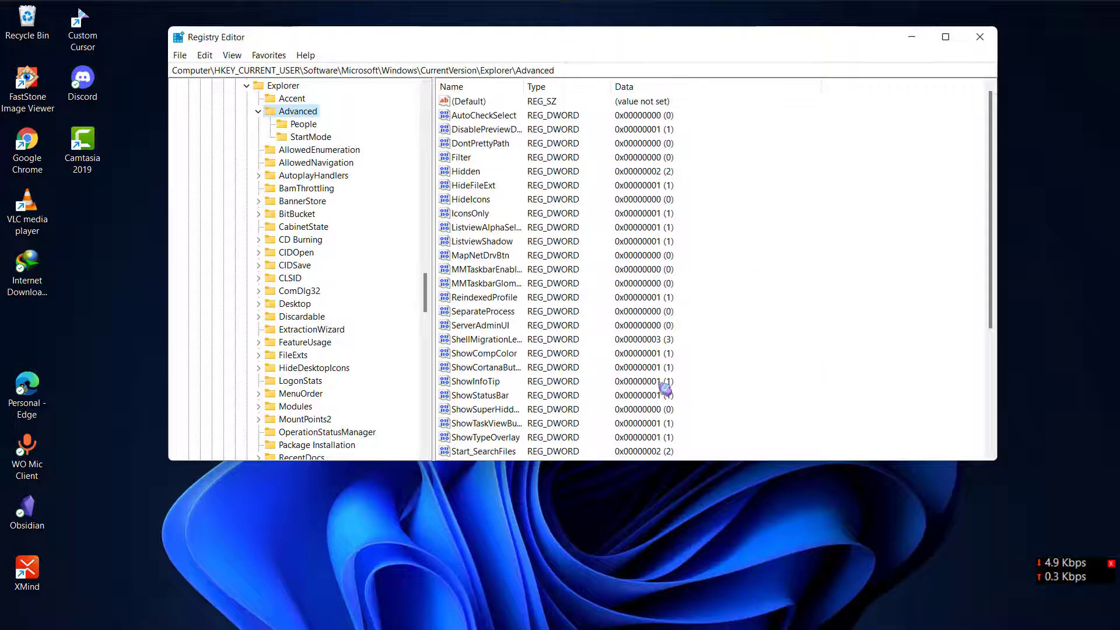
scroll("down", 3)
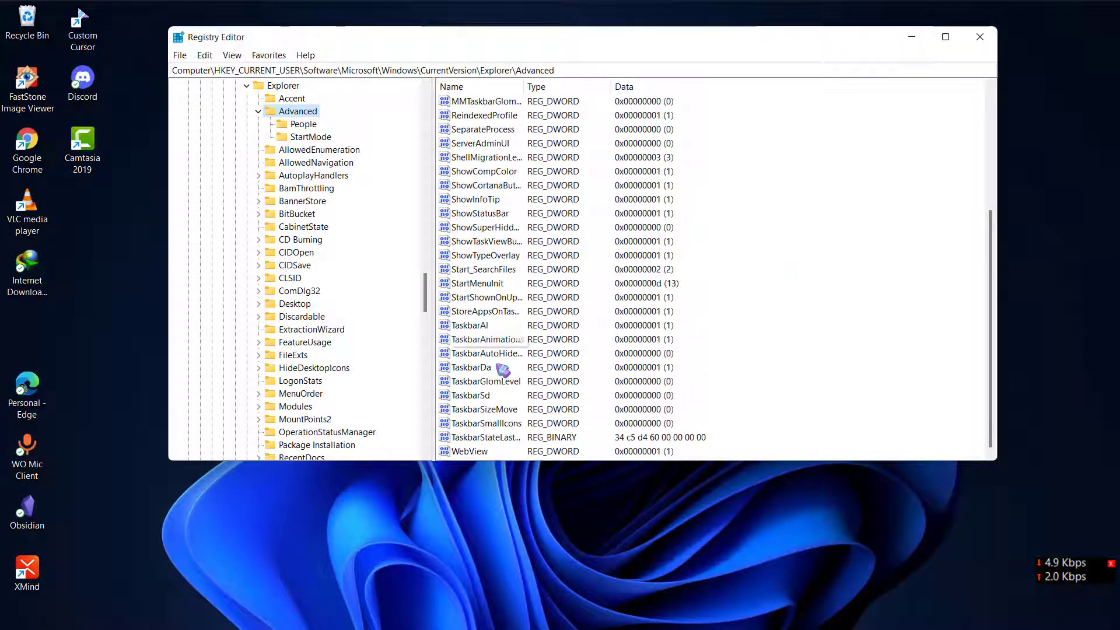
scroll("up", 3)
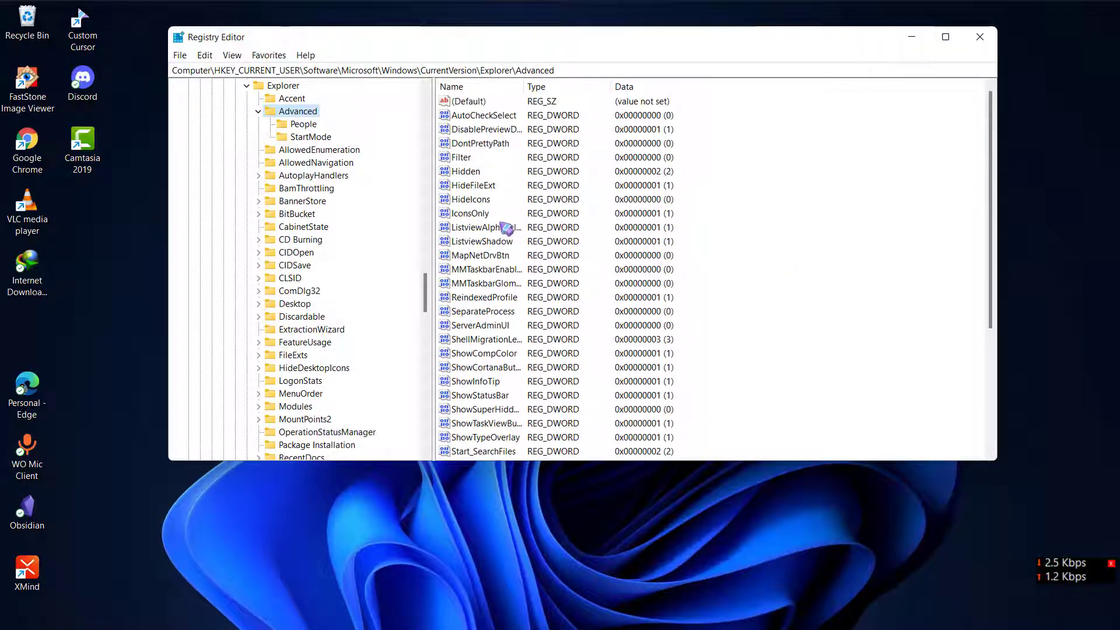
mouse_move(753, 146)
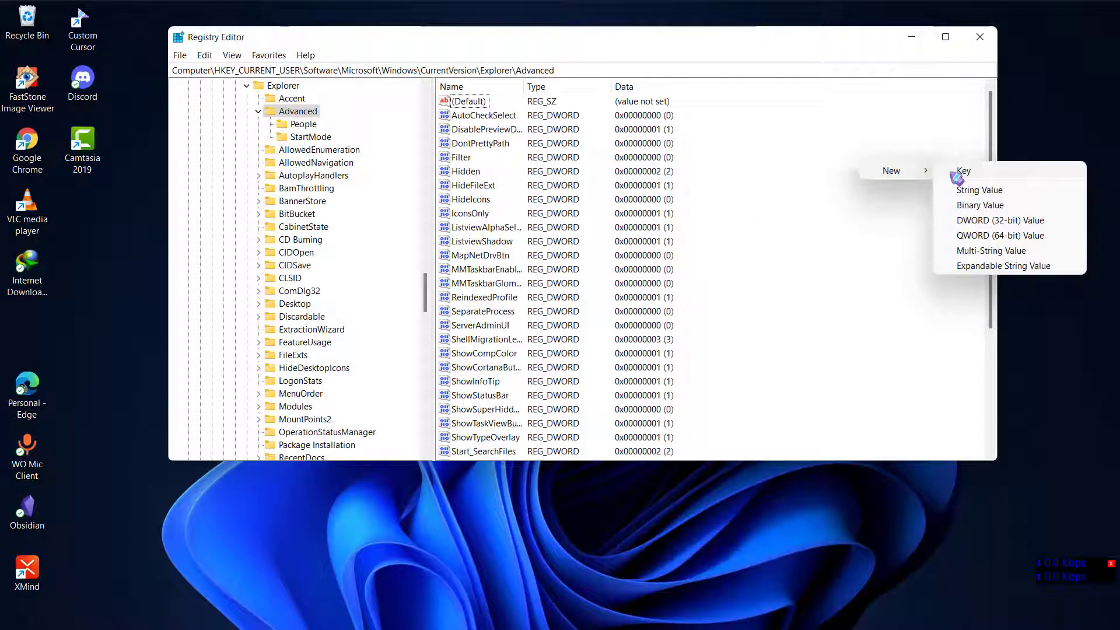
mouse_move(979, 235)
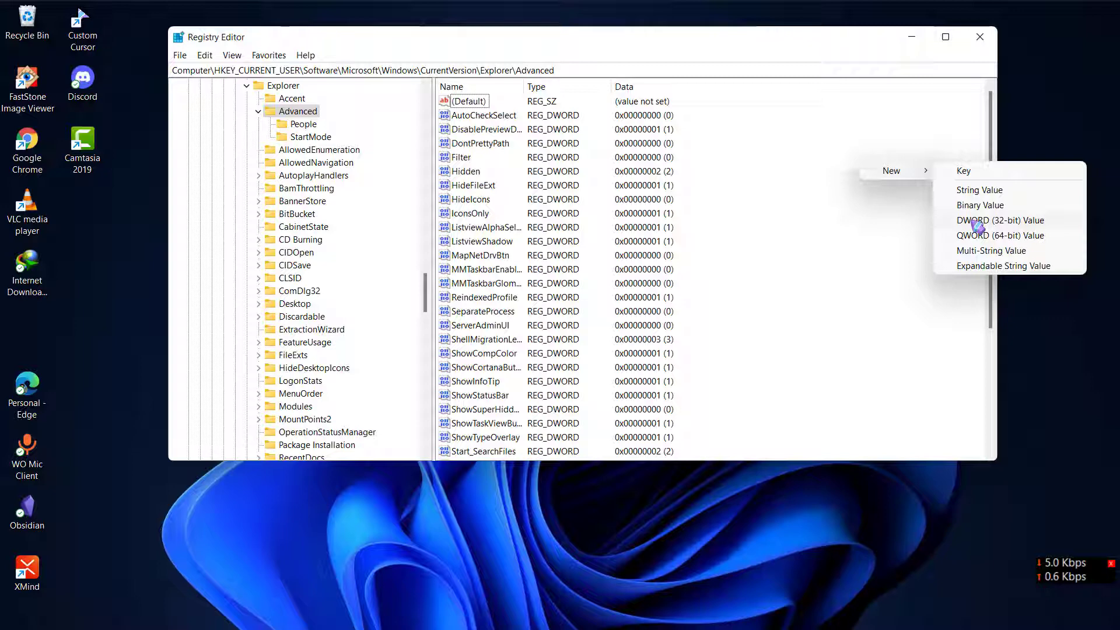
Step: Create a DWORD (32-bit) value named TaskbarSi and open it for editing
left_click(999, 220)
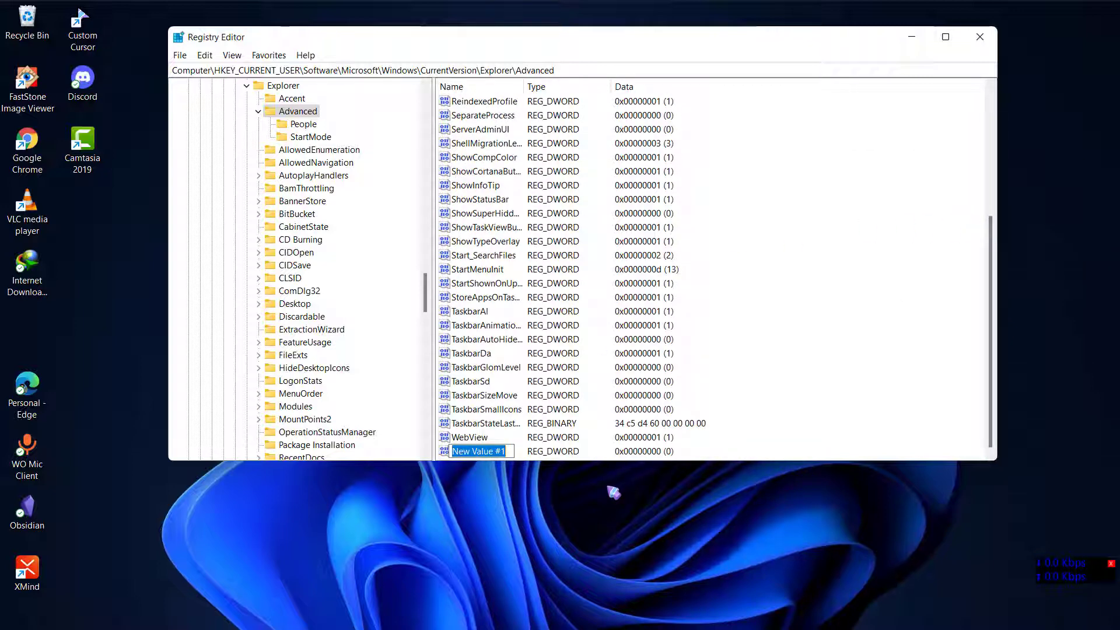
type("T")
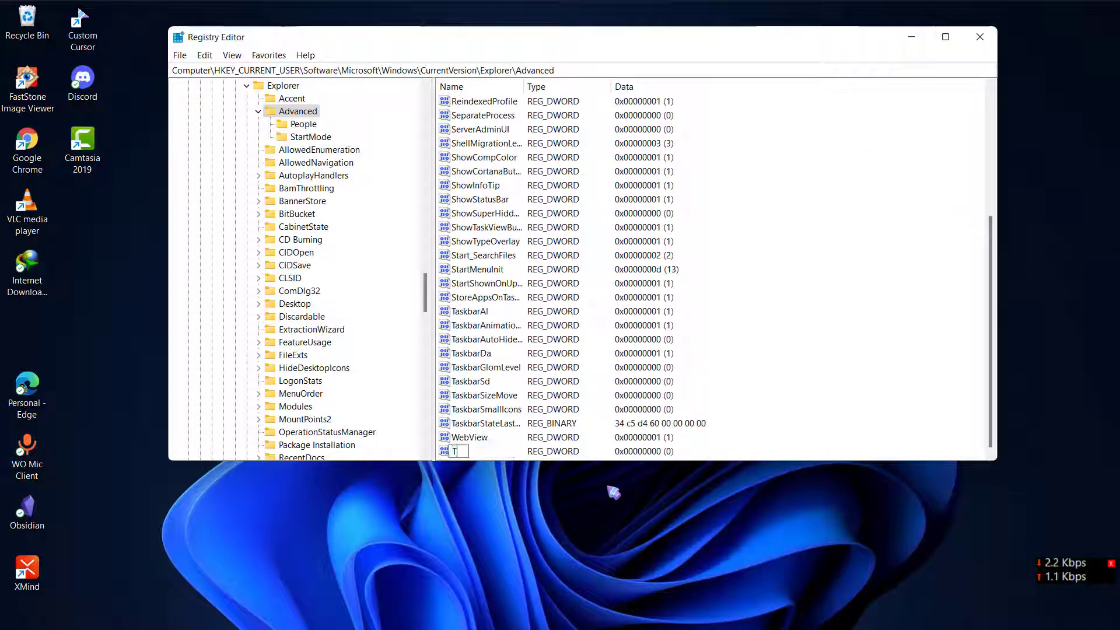
type("askbar")
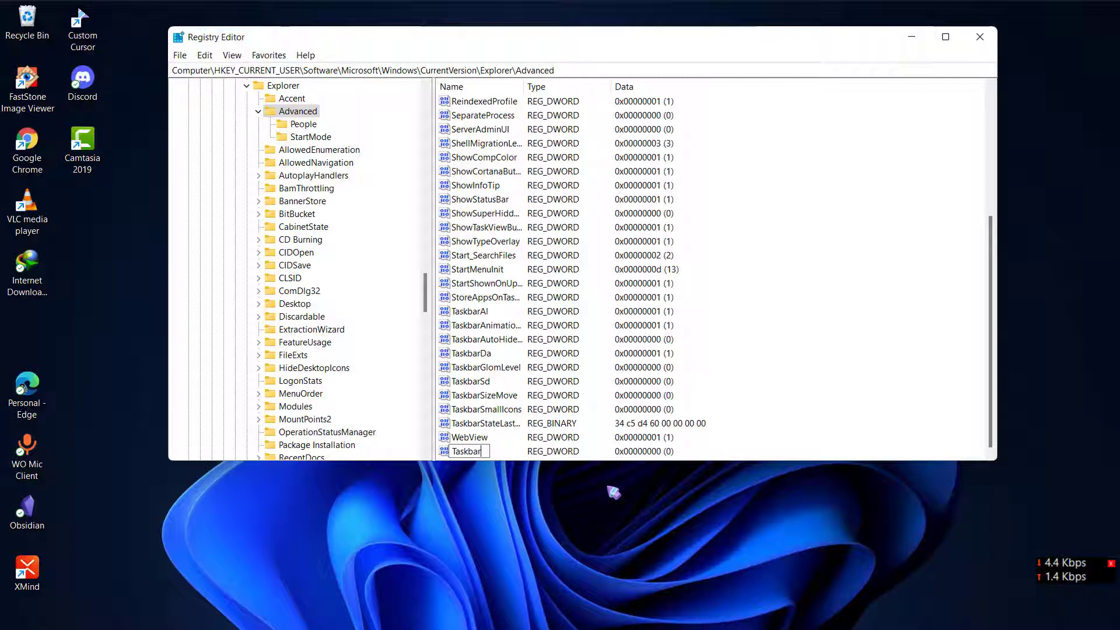
type("Si")
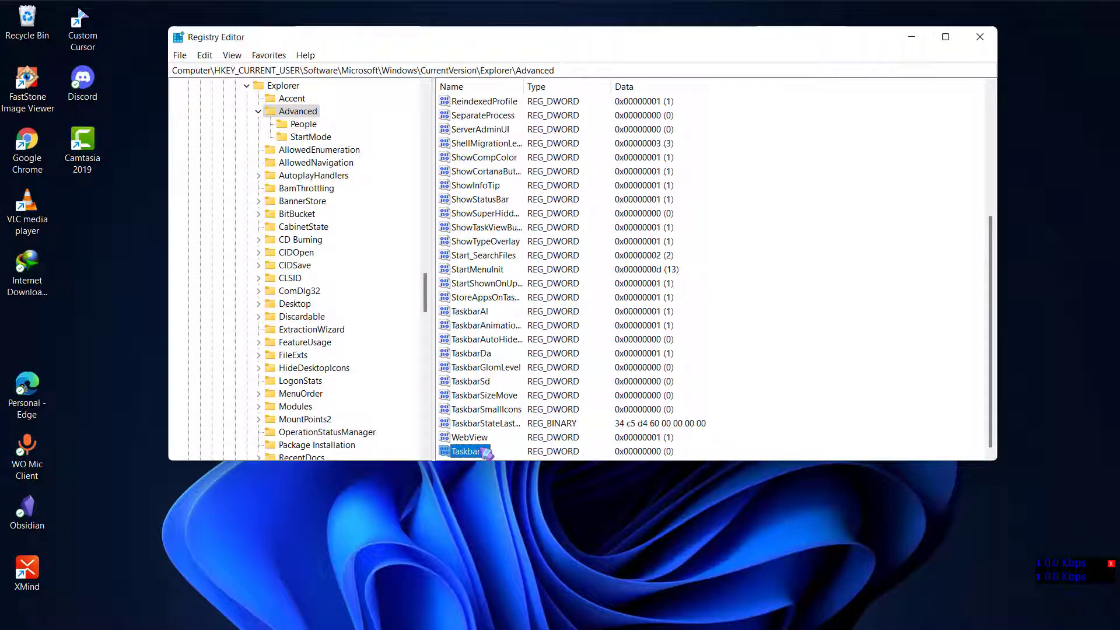
double_click(468, 451)
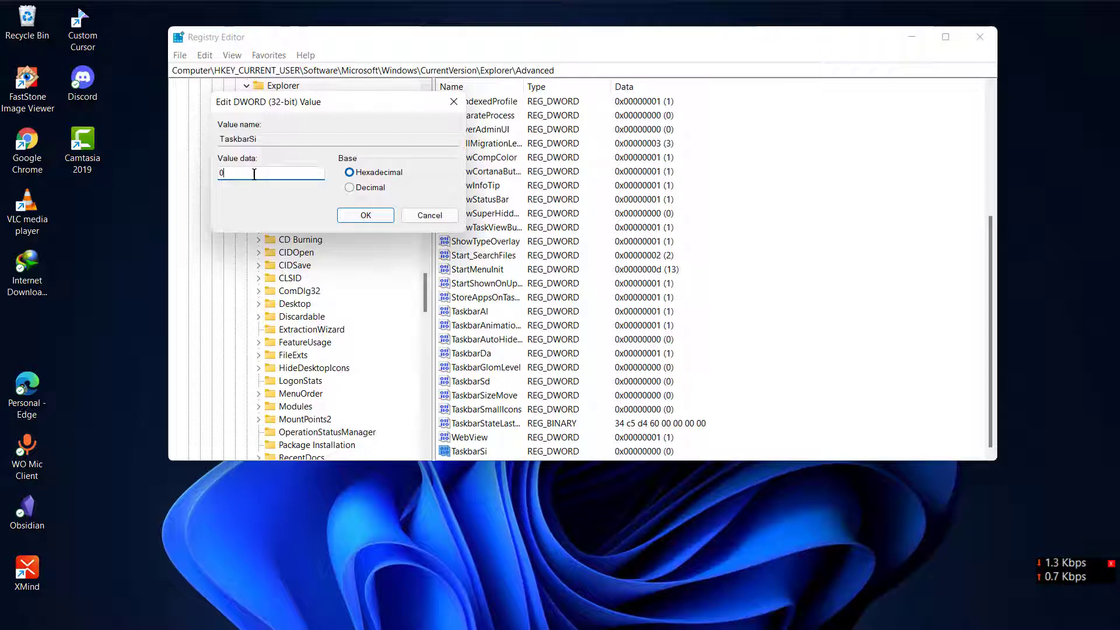
Step: Keep TaskbarSi at data 0 and launch Task Manager from Start search
left_click(365, 216)
type("ta")
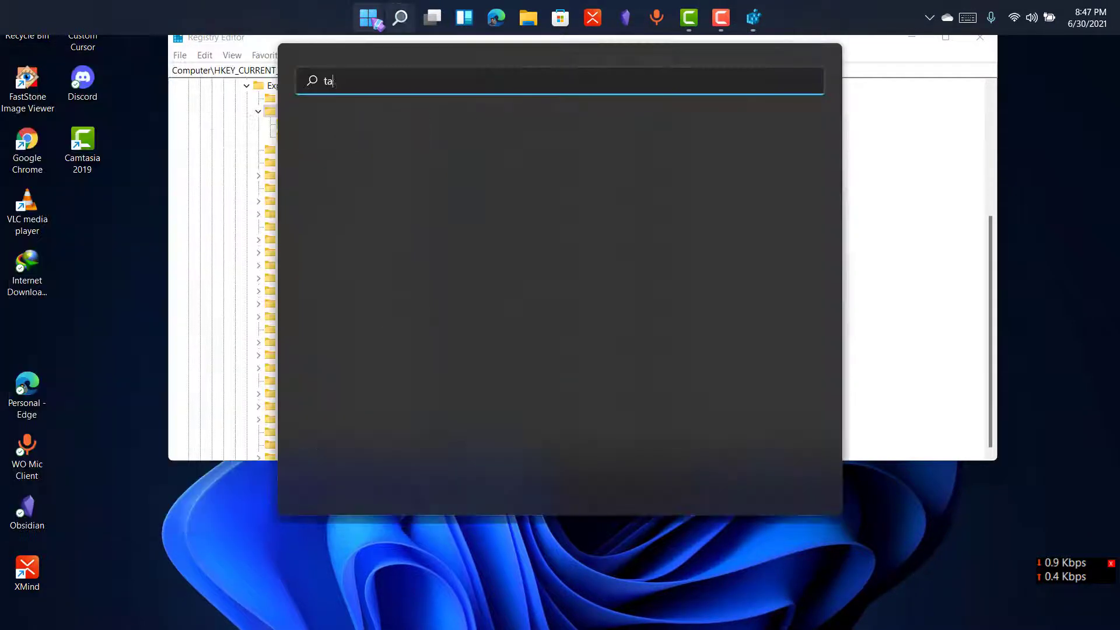
type("s")
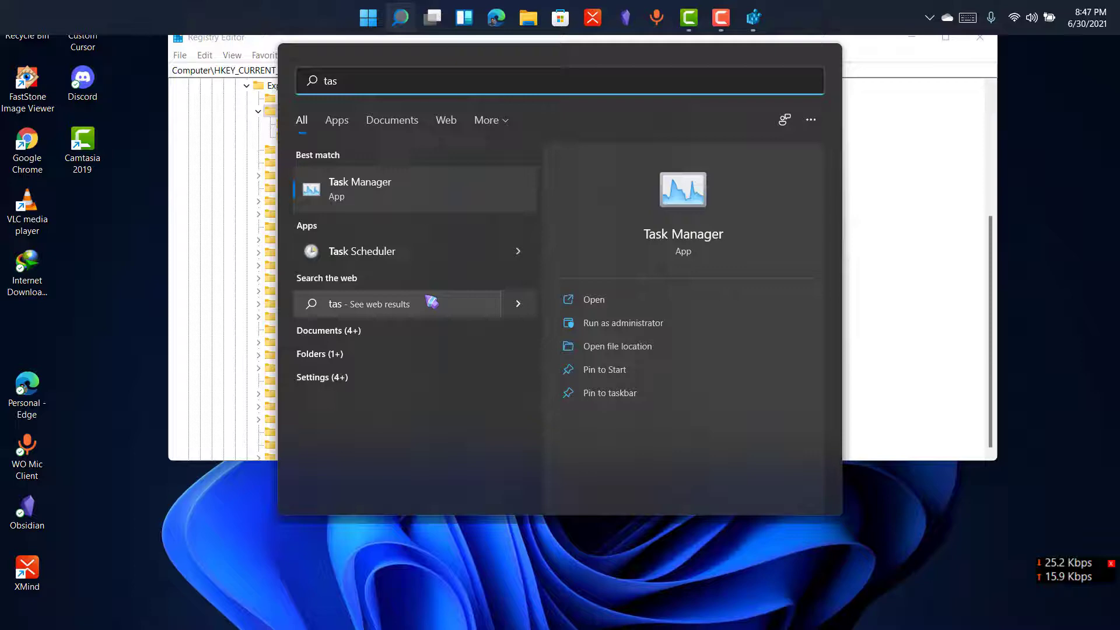
left_click(592, 299)
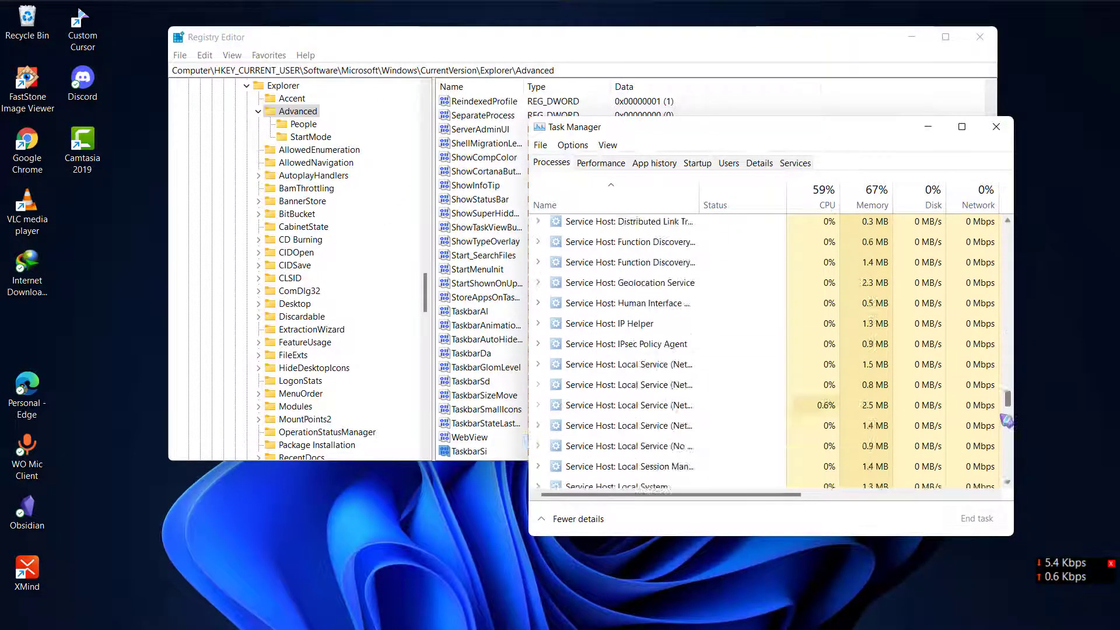
Step: Restart Windows Explorer in Task Manager, then reopen the TaskbarSi value
right_click(600, 397)
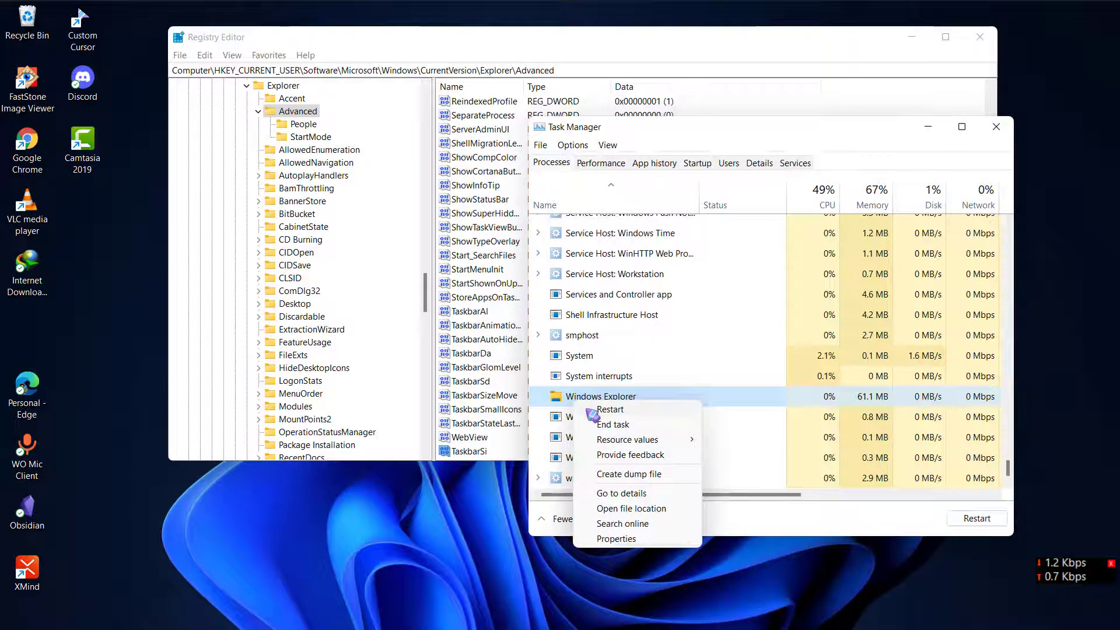
left_click(610, 409)
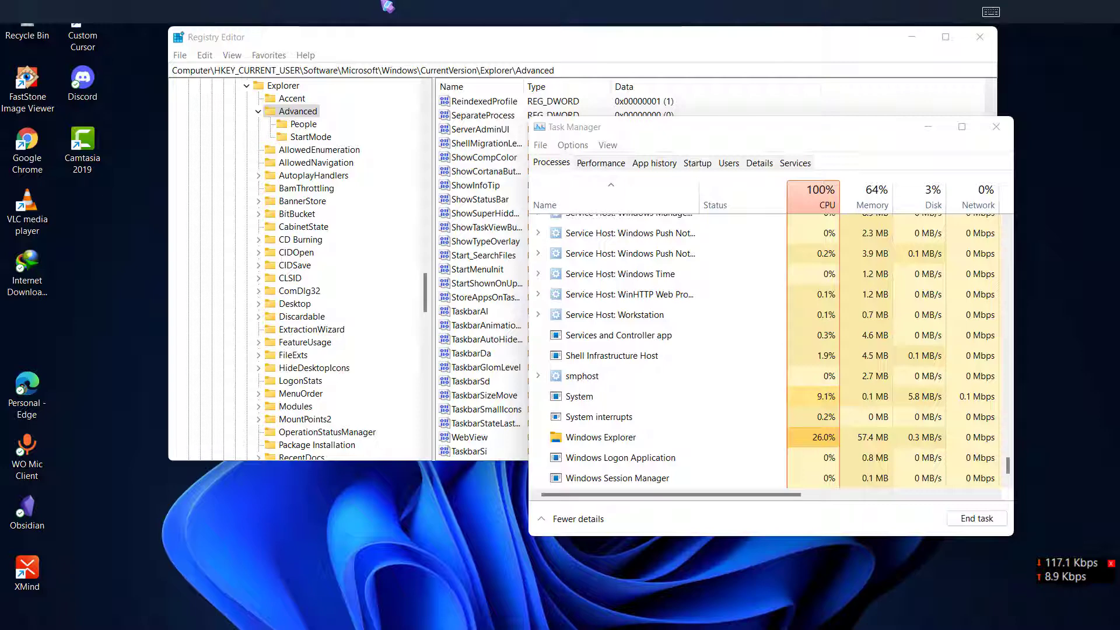
double_click(474, 451)
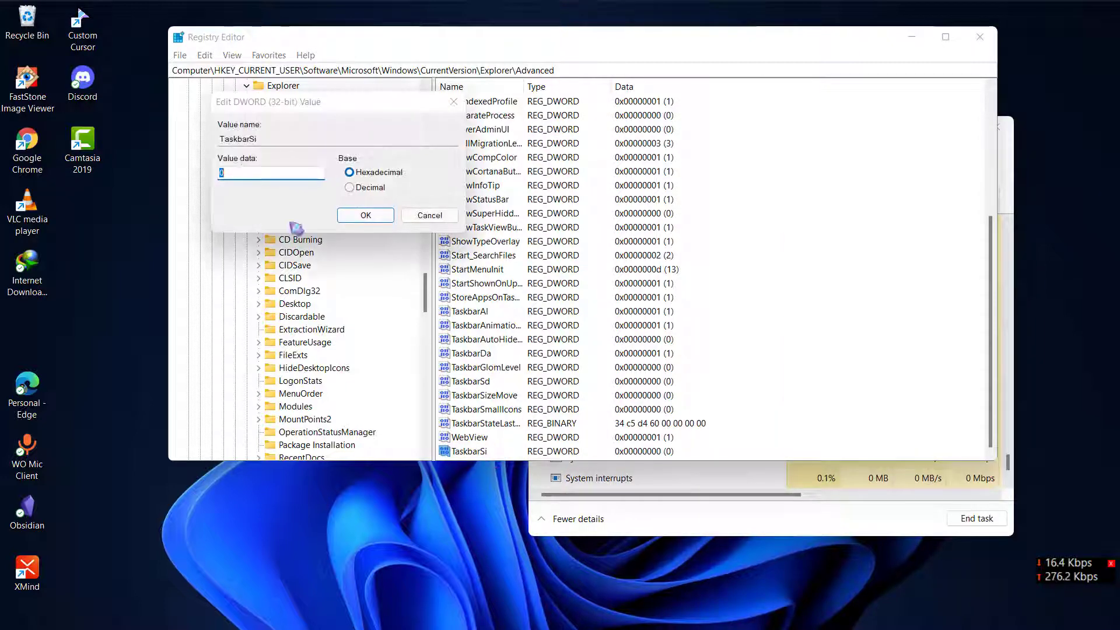
Step: Confirm the TaskbarSi value data with OK
left_click(366, 214)
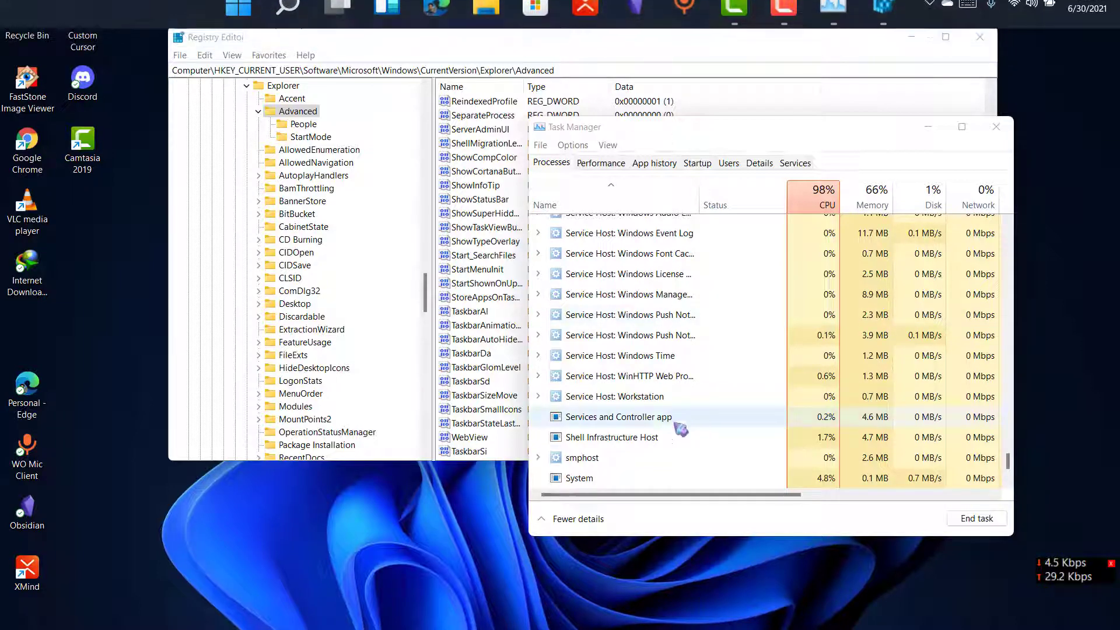
Step: Scroll Task Manager's process list, then reopen TaskbarSi, now showing data 2
scroll("down", 3)
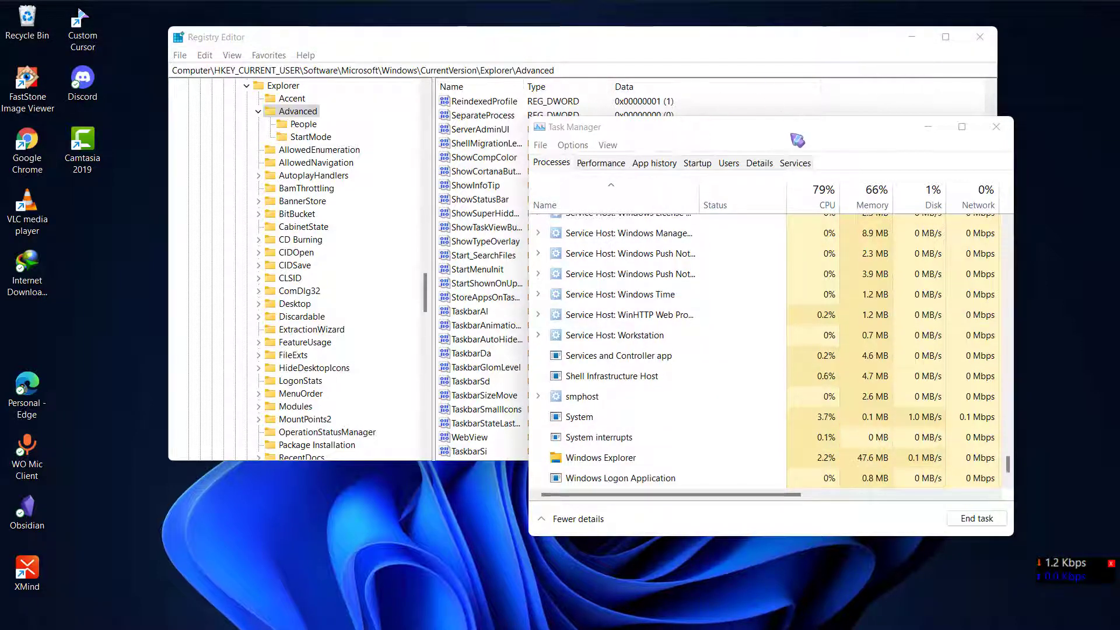
double_click(477, 451)
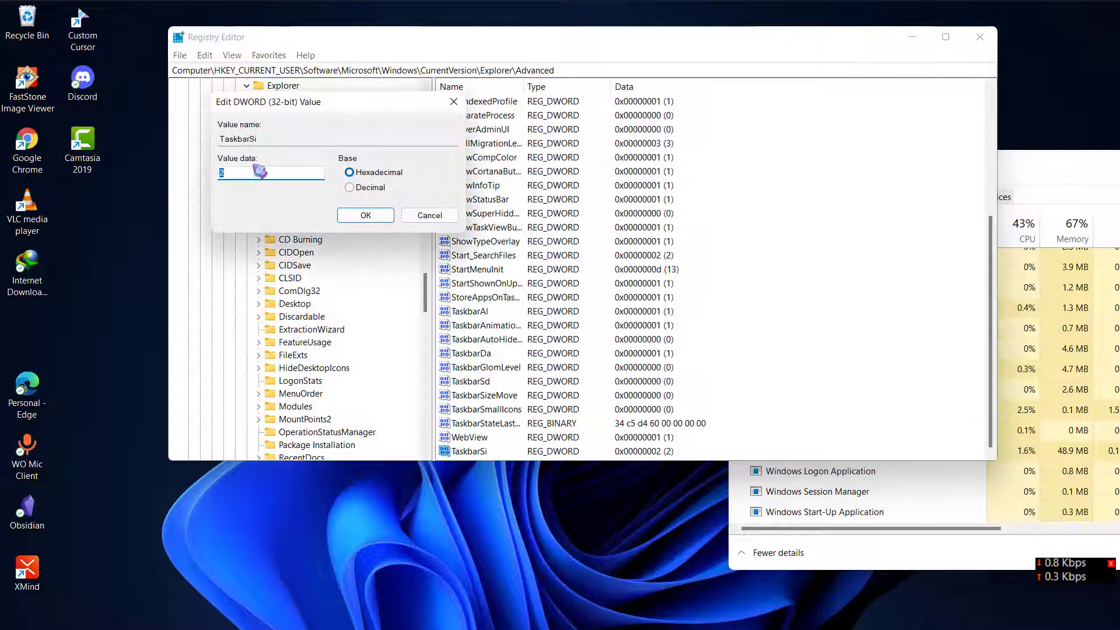
Step: Confirm TaskbarSi value data 0 and close the edit dialog
left_click(365, 214)
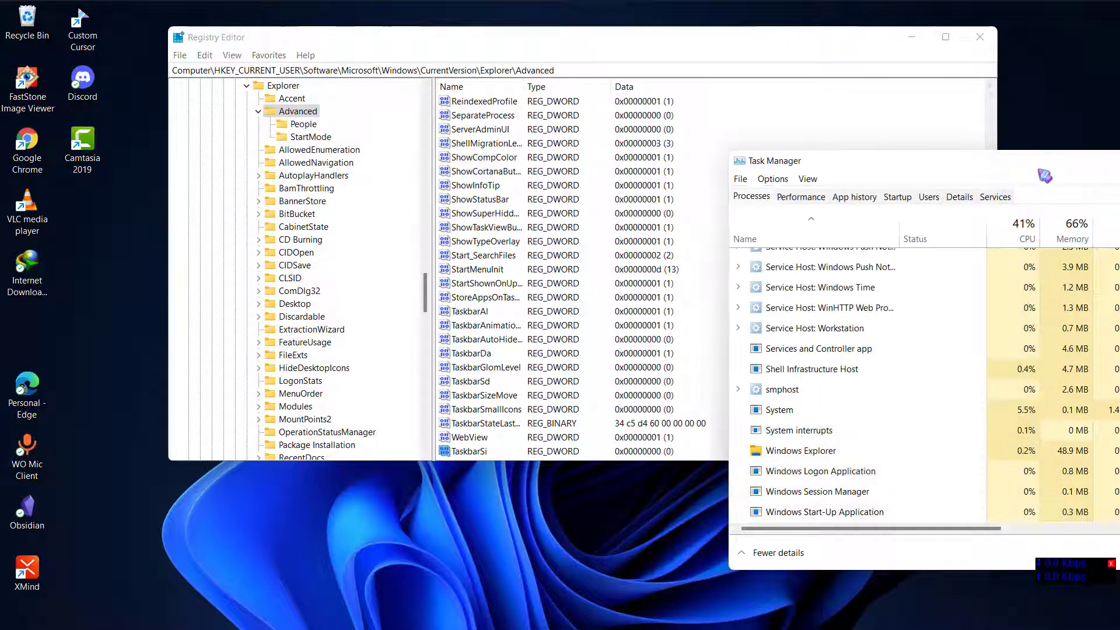